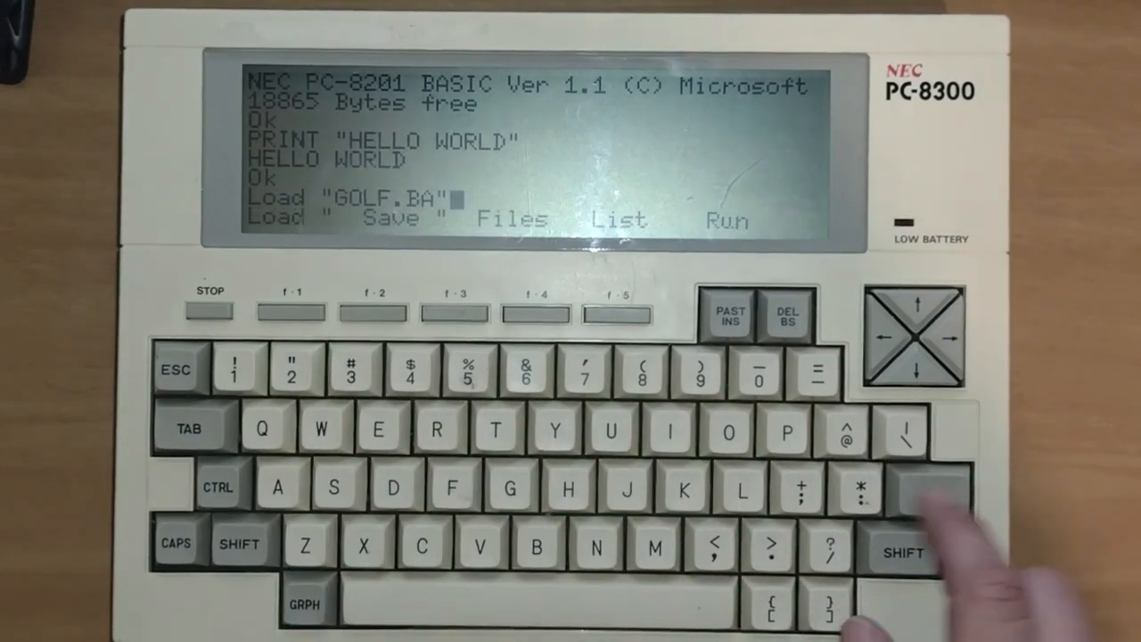
Run the Load "GOLF.BA" command to bring the GOLF program into BASIC memory
key(Return)
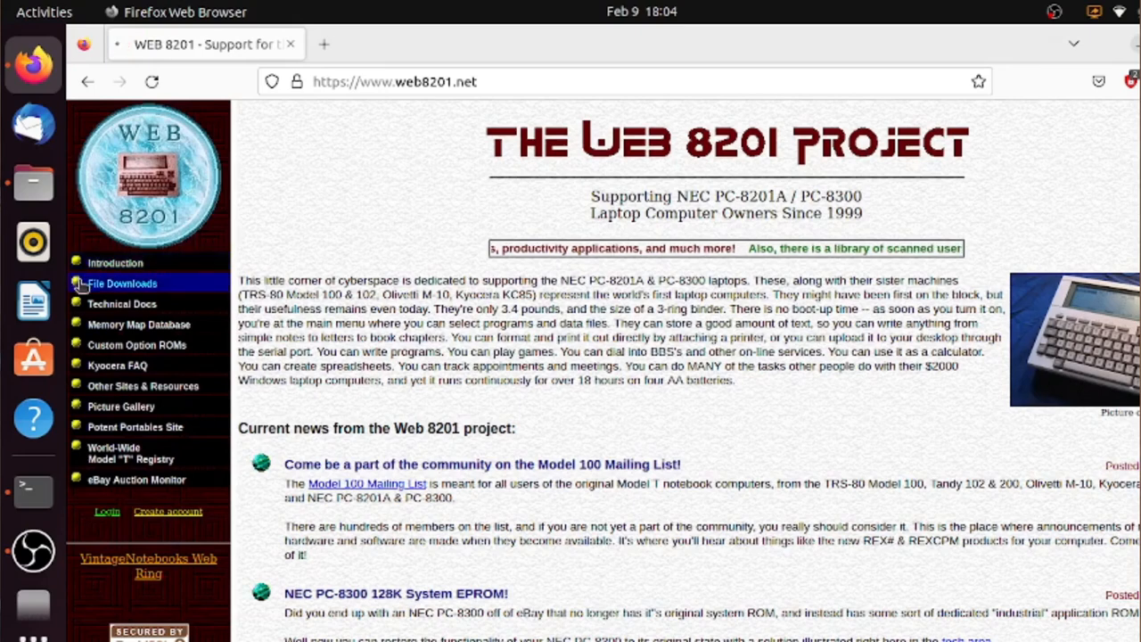
Reach the Games & Entertainment list via File Downloads and the NEC 8201A / 8300 File Collection, then look through it
click(121, 283)
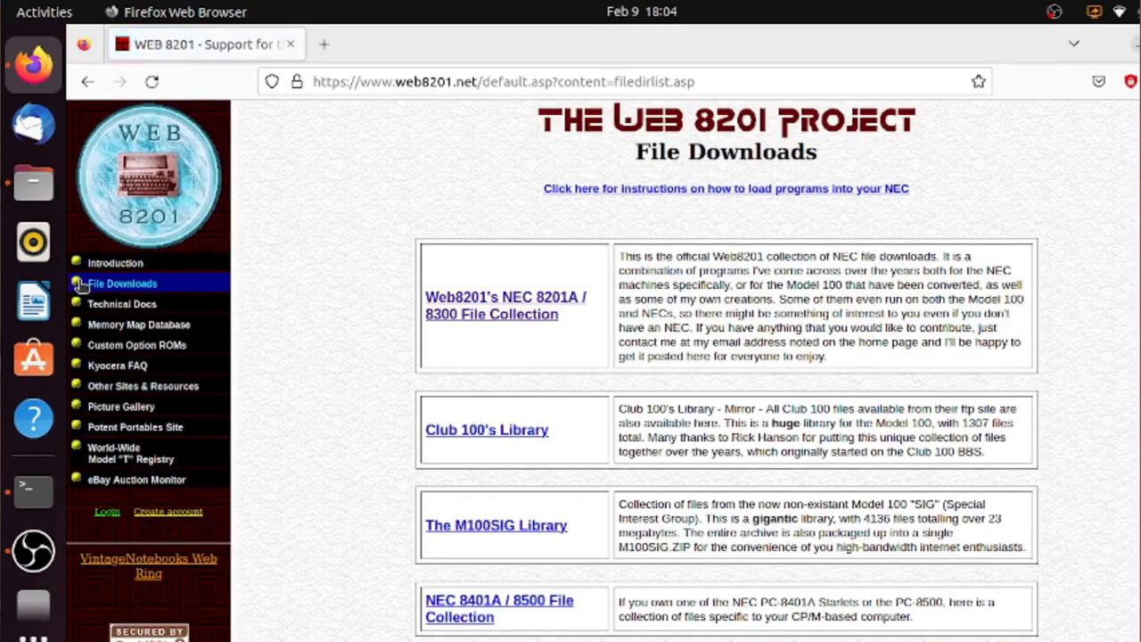
click(507, 305)
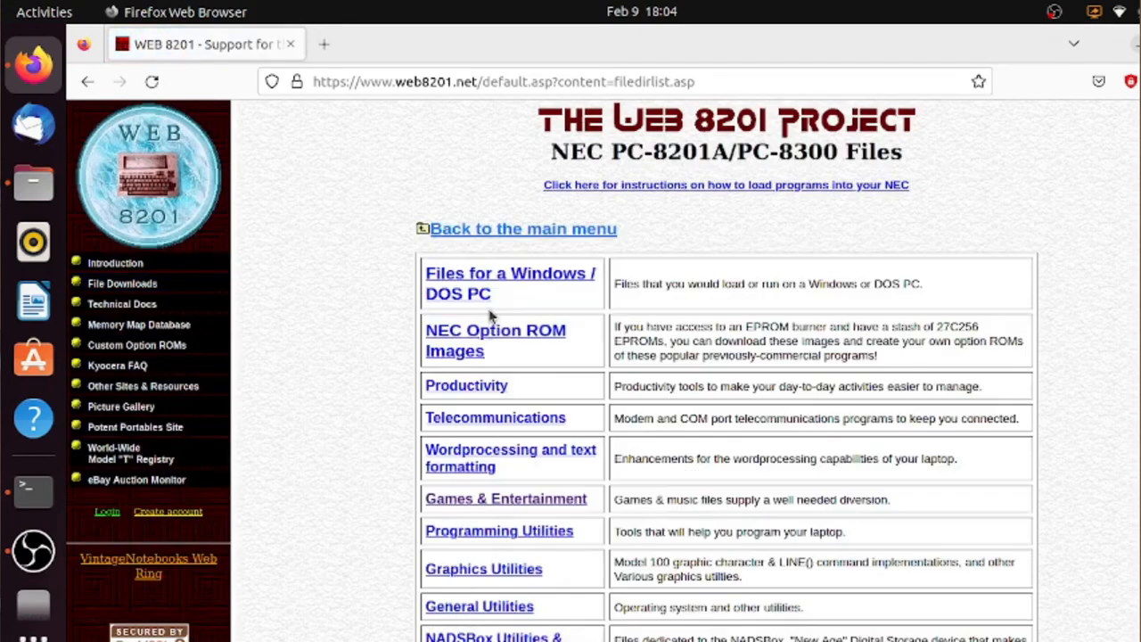
mouse_move(348, 503)
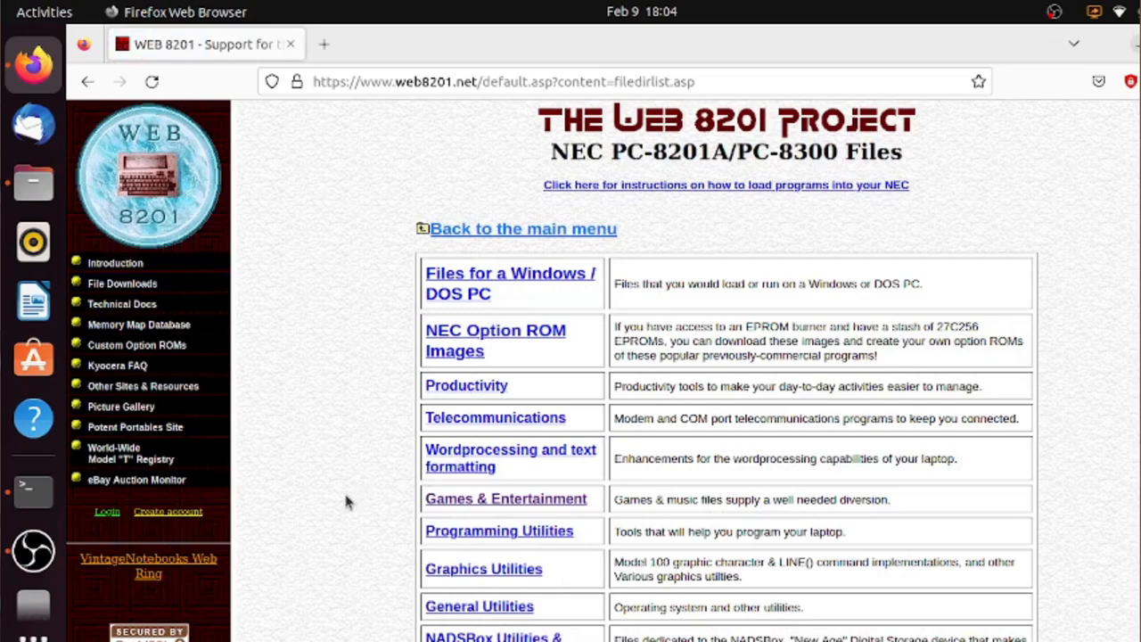
mouse_move(524, 506)
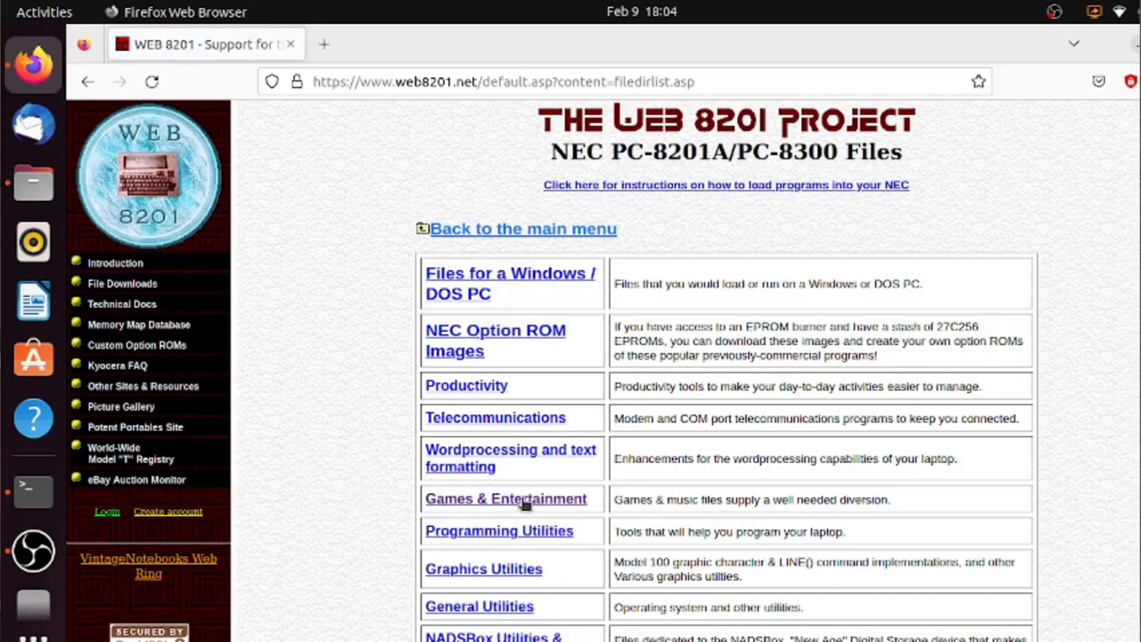
click(507, 499)
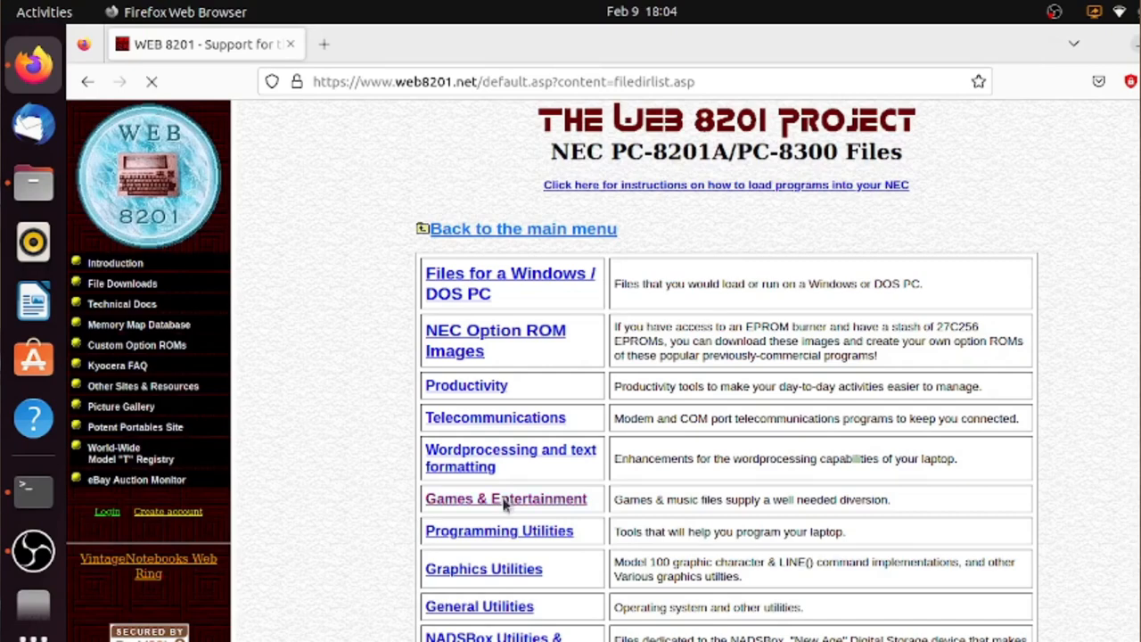
click(507, 500)
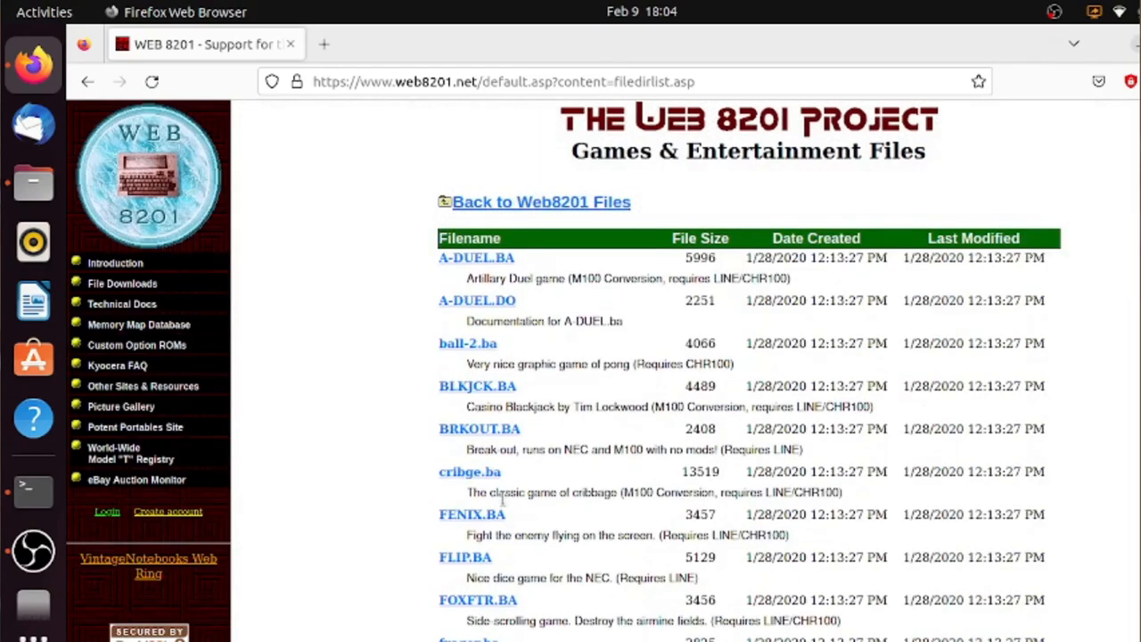
scroll(down, 3)
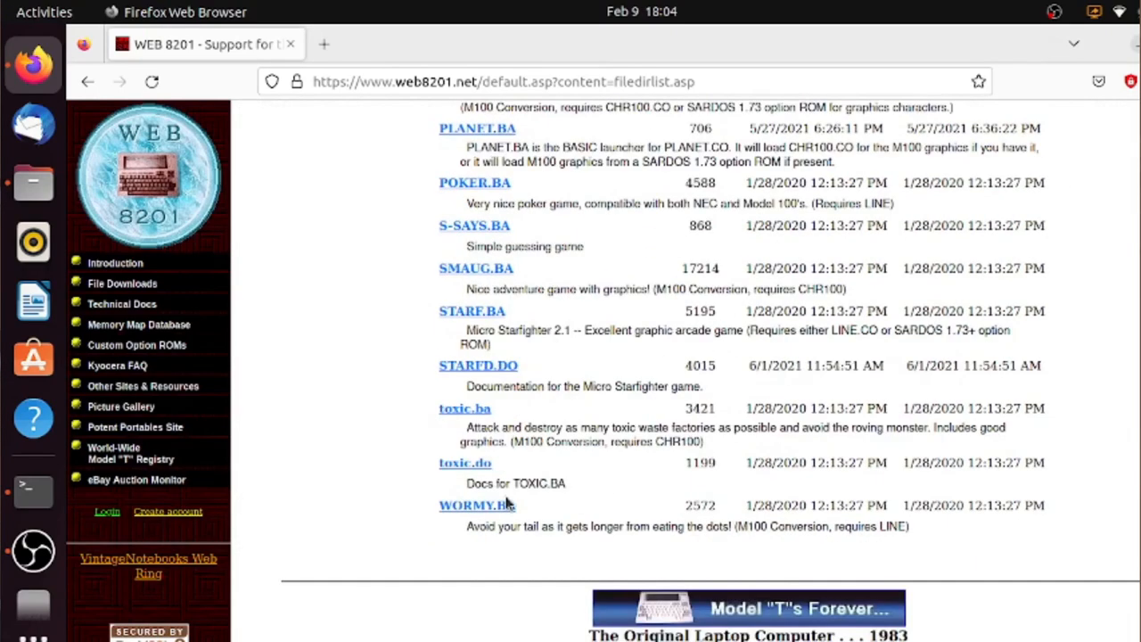
scroll(up, 3)
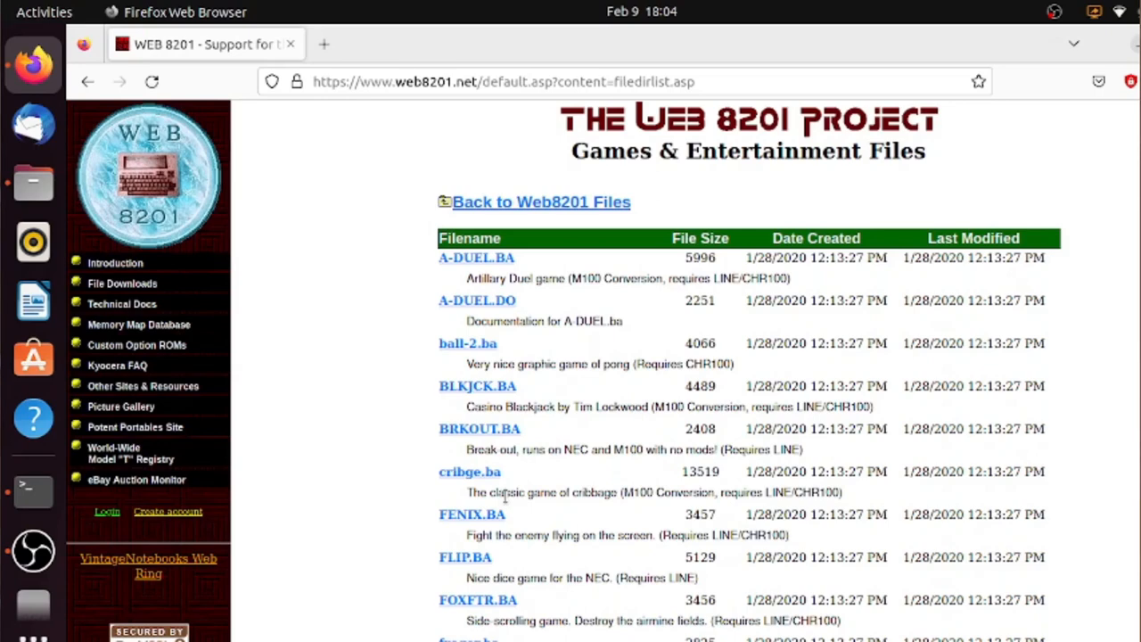
mouse_move(463, 366)
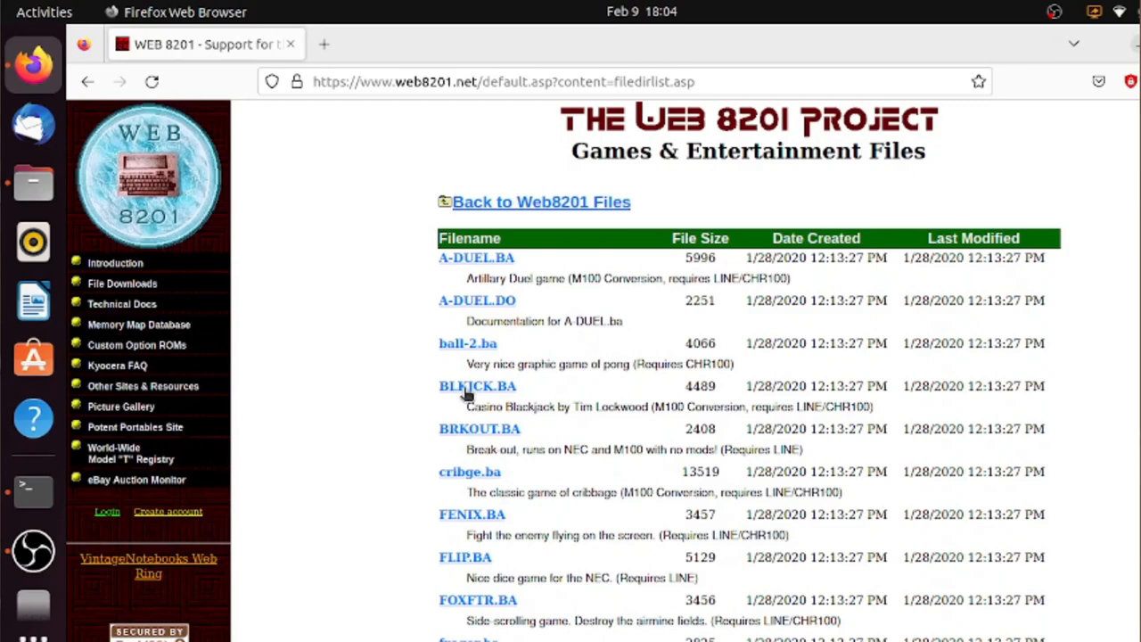
click(477, 385)
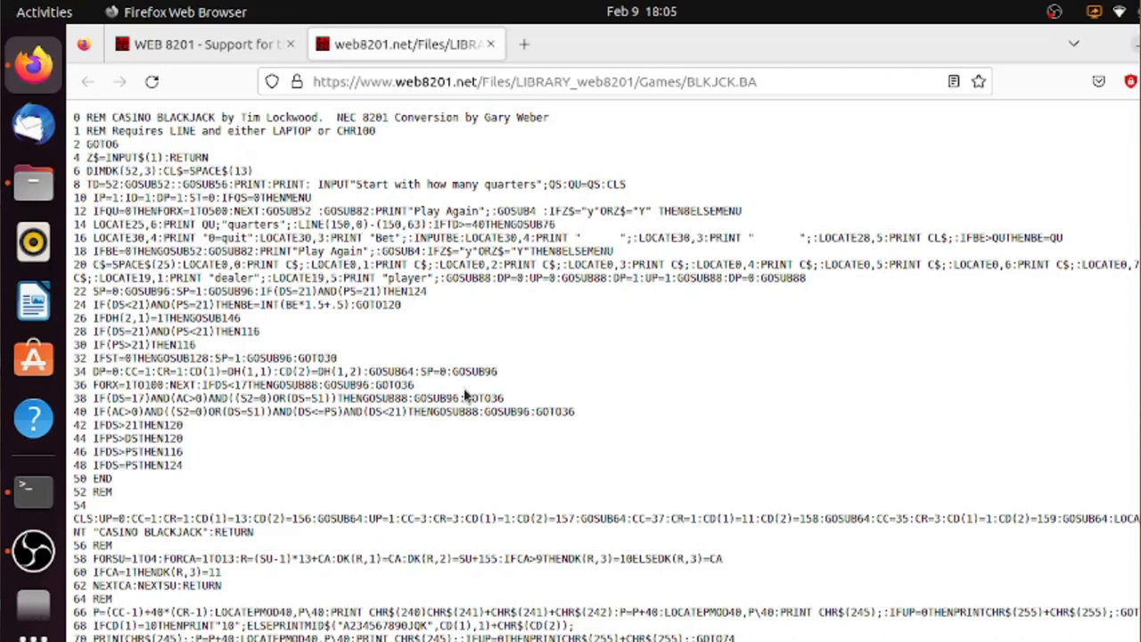
mouse_move(7, 45)
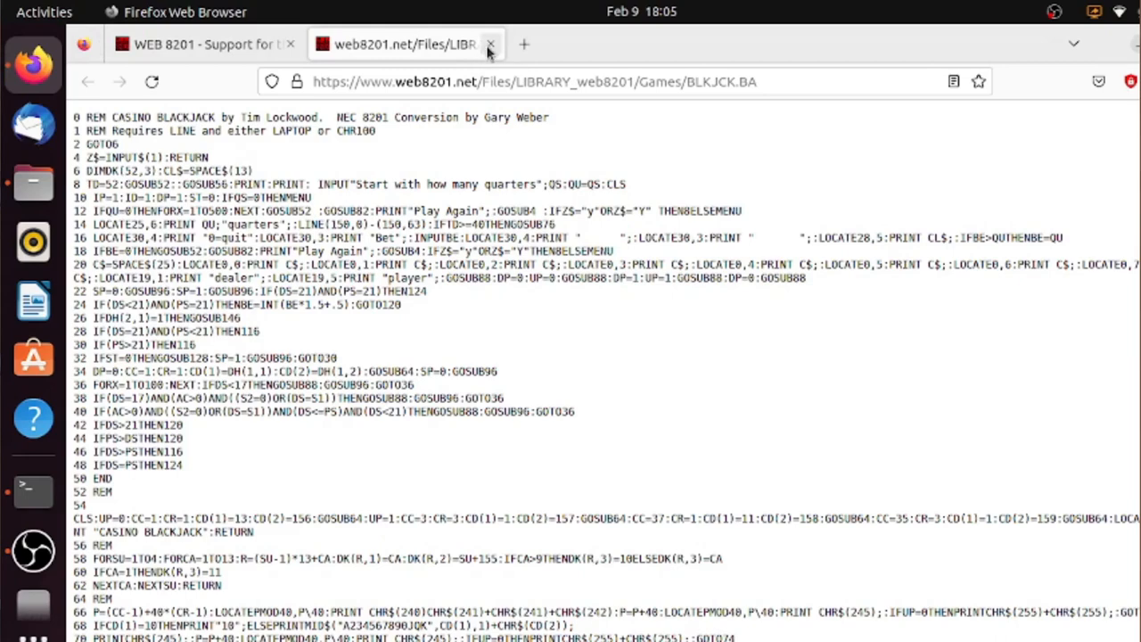
mouse_move(488, 43)
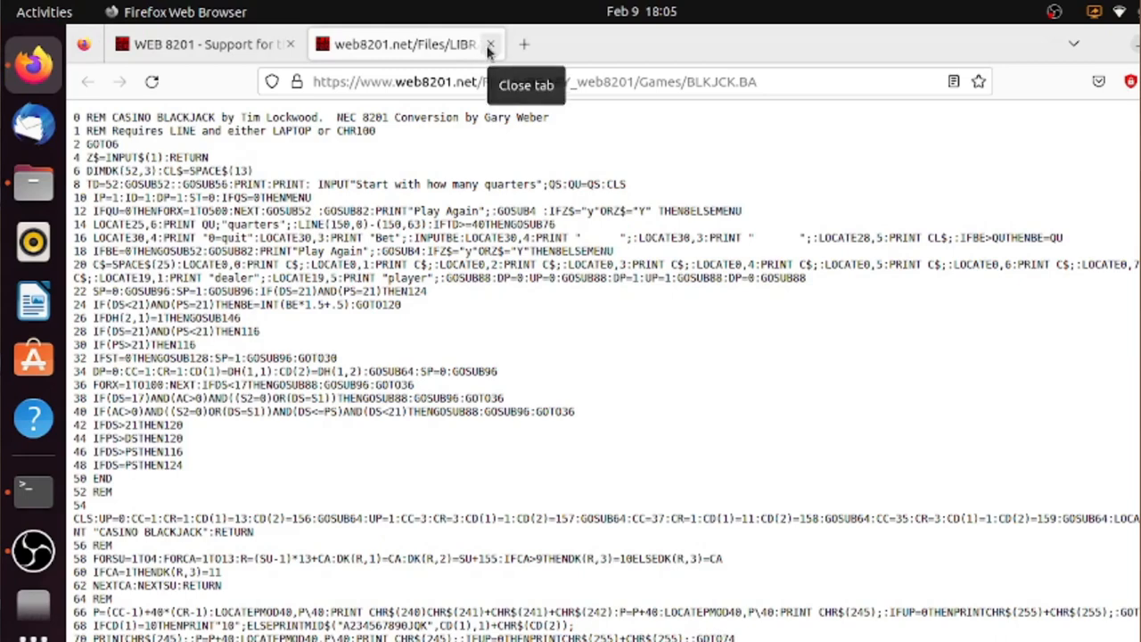
click(490, 42)
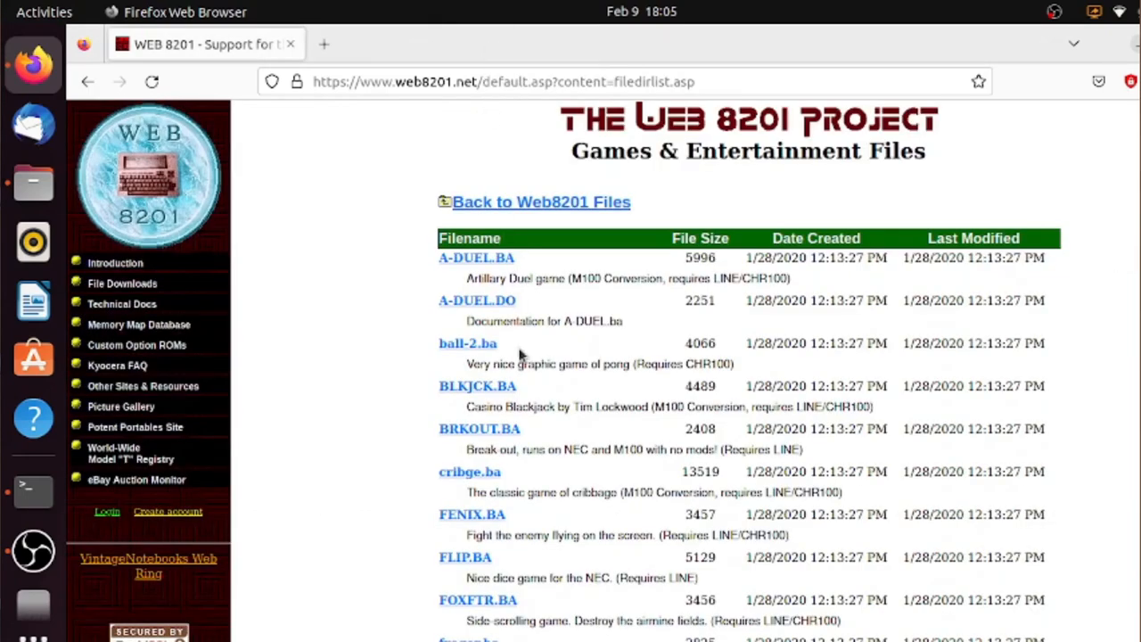
mouse_move(613, 457)
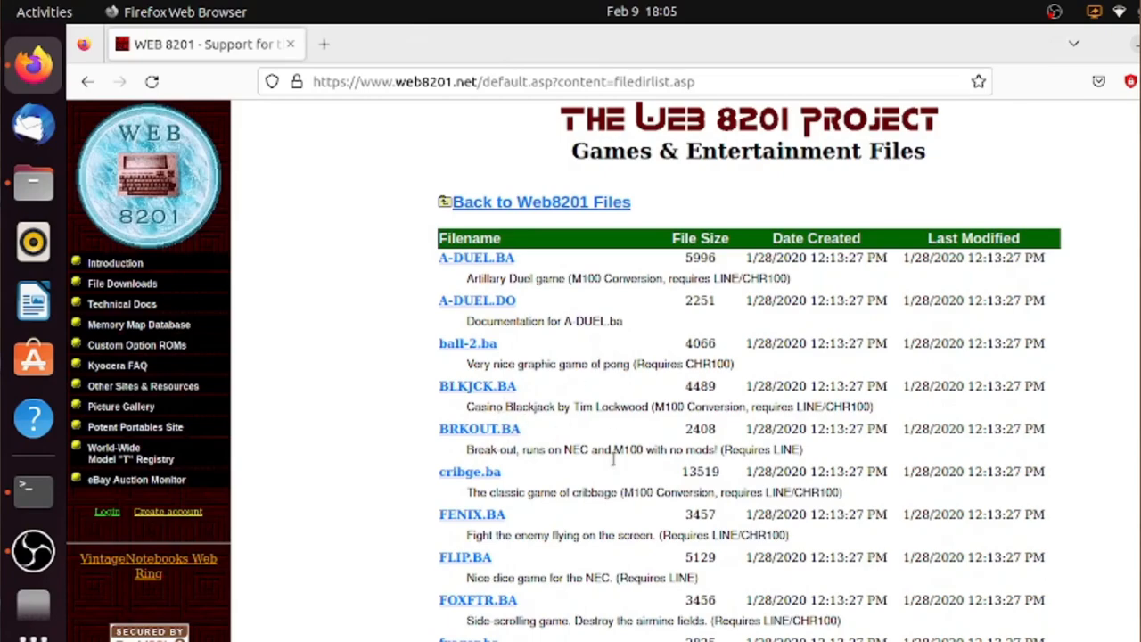
scroll(down, 3)
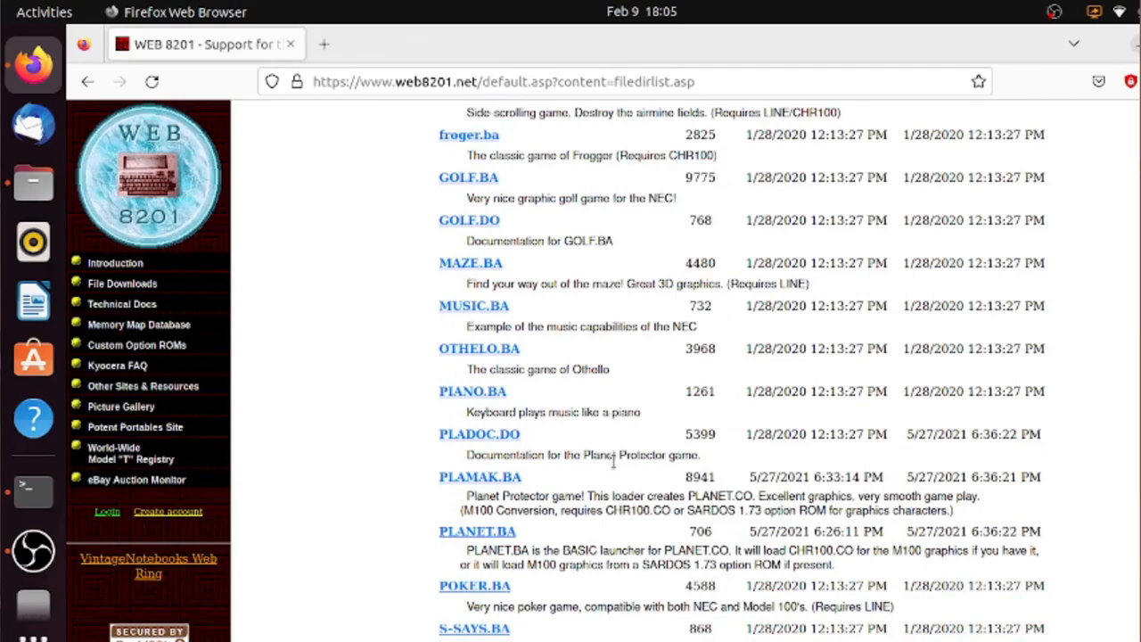
scroll(down, 3)
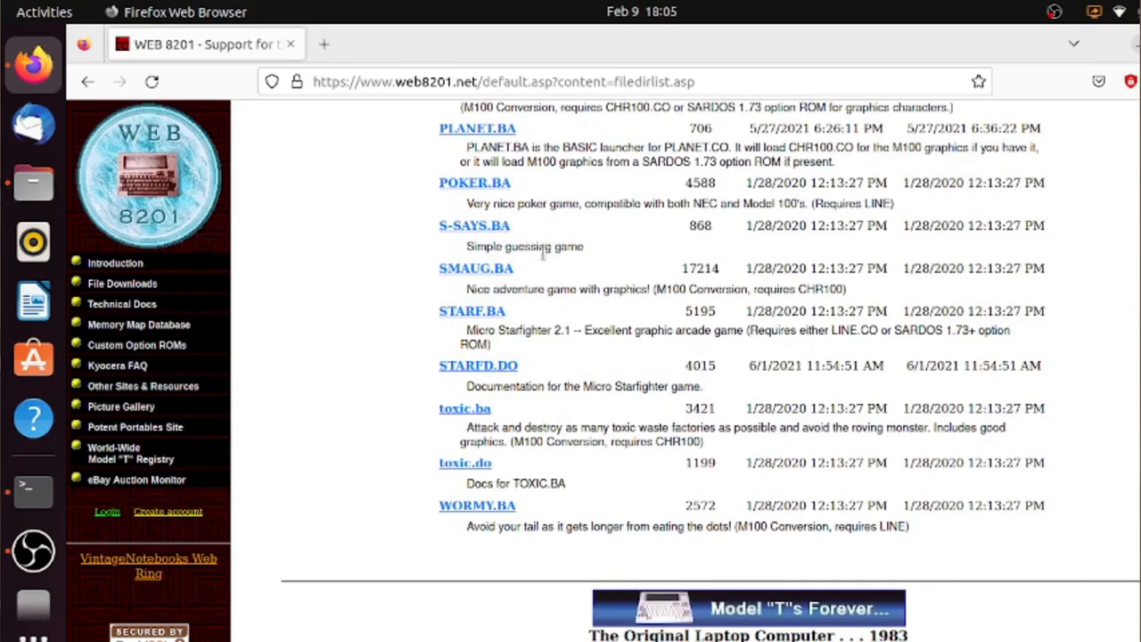
mouse_move(597, 360)
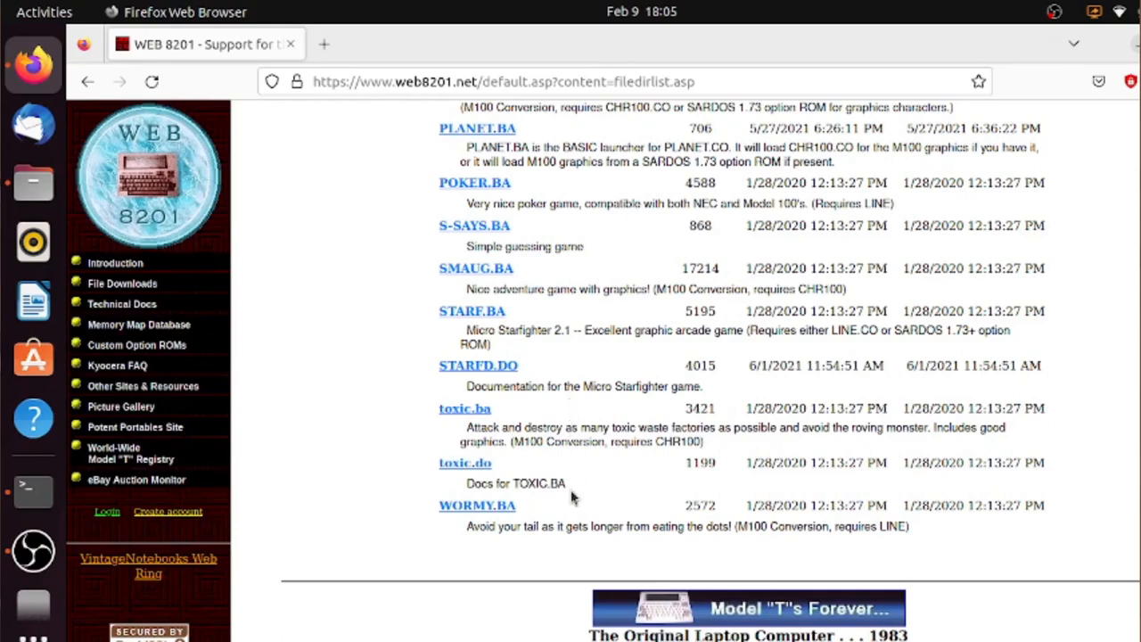
scroll(up, 3)
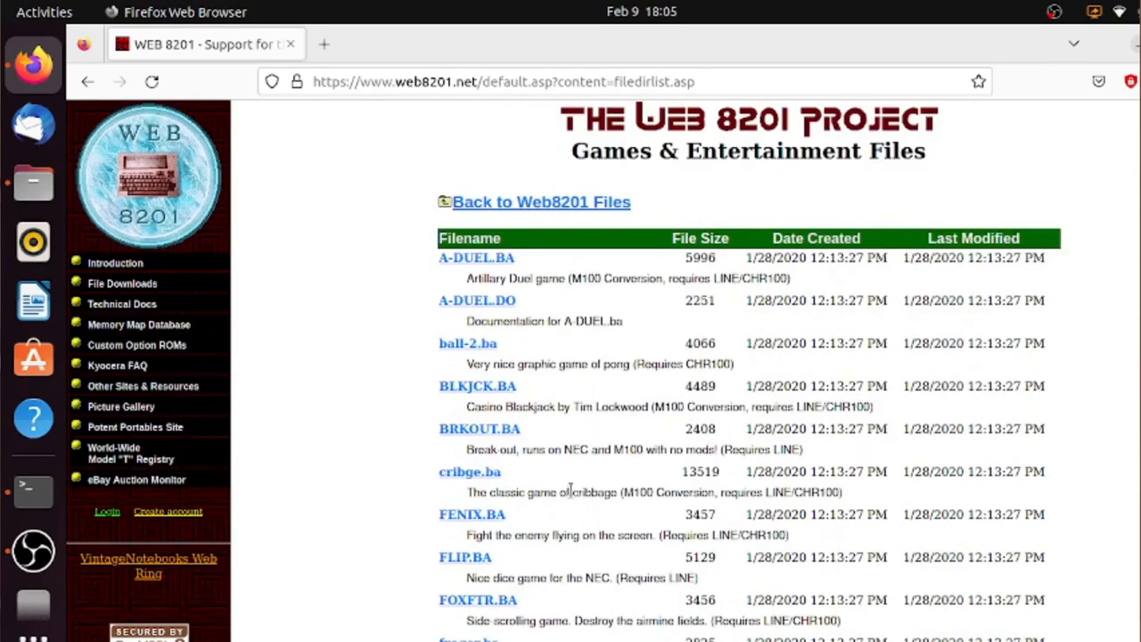
scroll(down, 3)
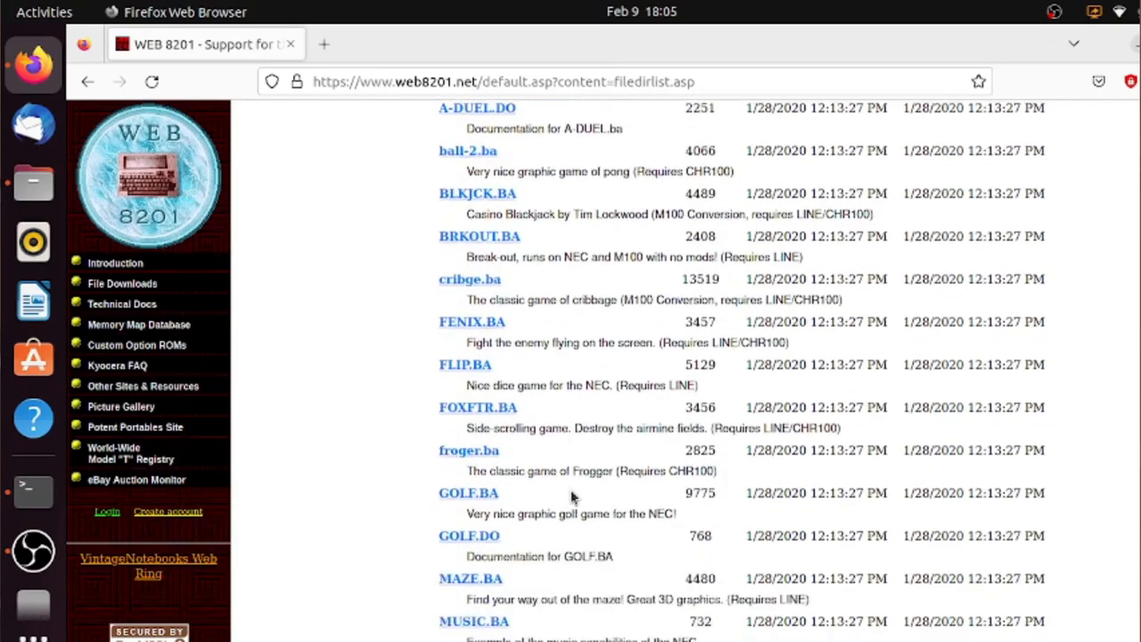
scroll(down, 3)
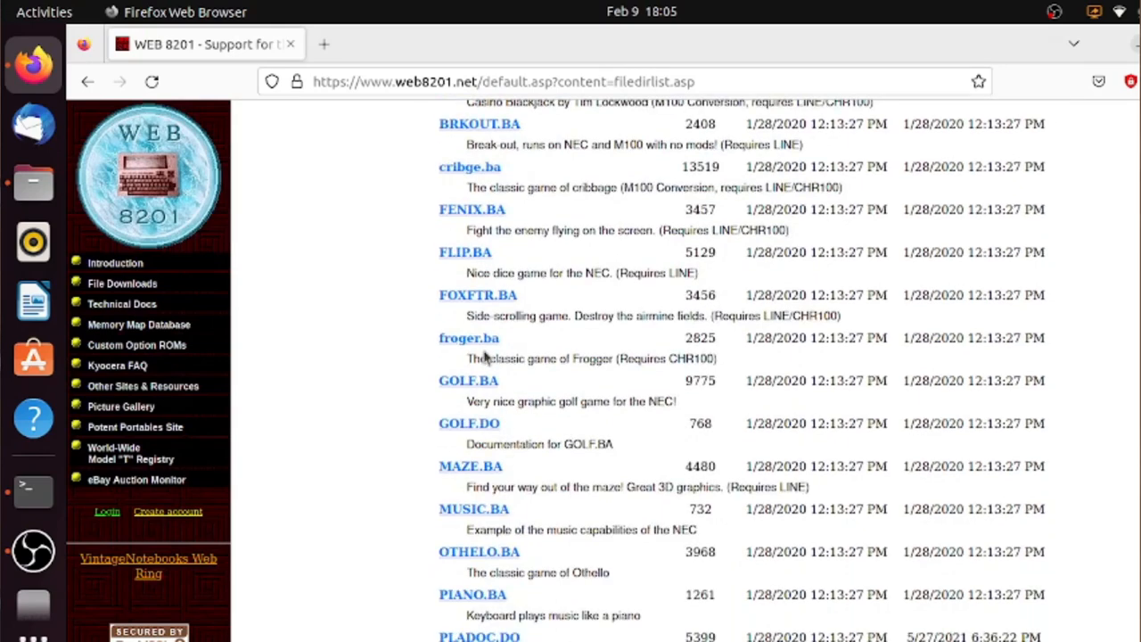
mouse_move(503, 485)
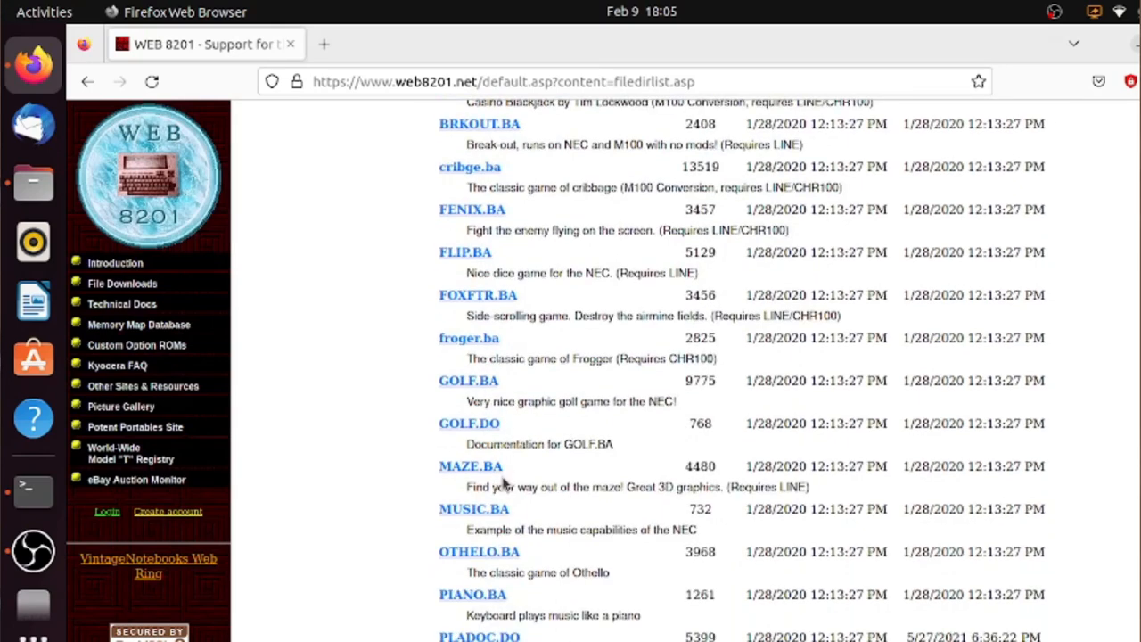
mouse_move(485, 339)
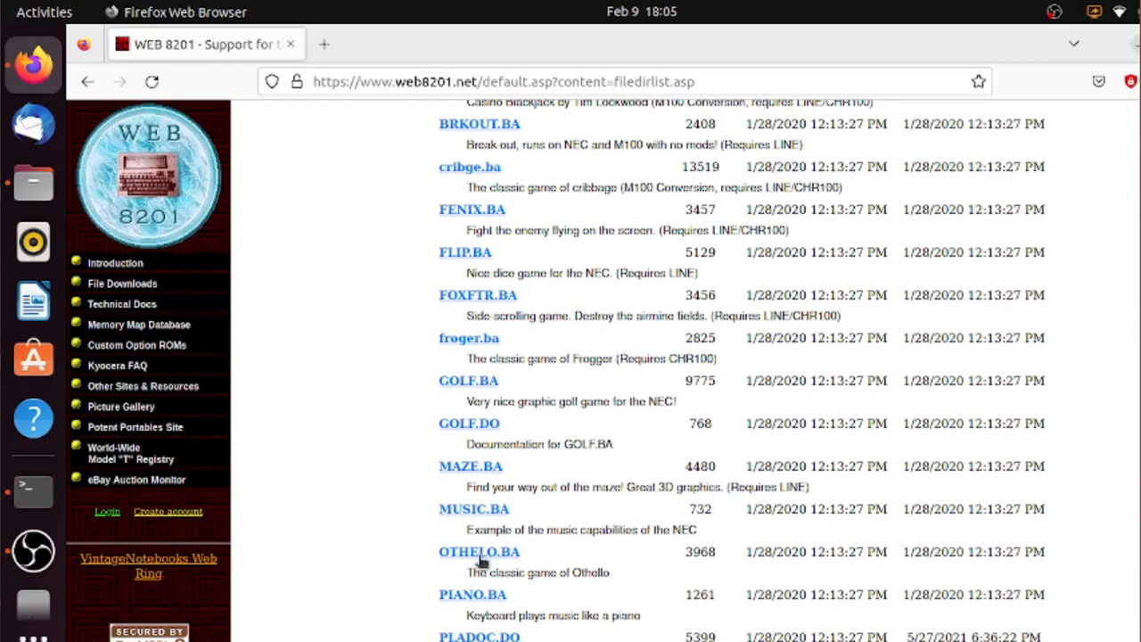
Save the OTHELO.BA link to the Home folder renamed as OTHELO.DO
right_click(478, 551)
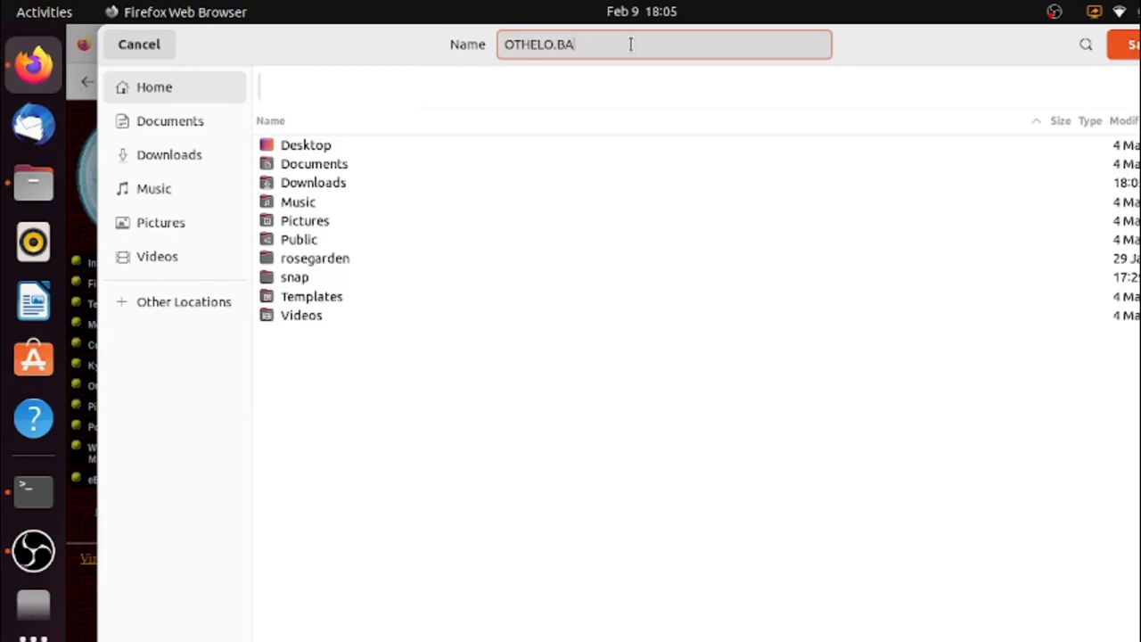
key(Backspace)
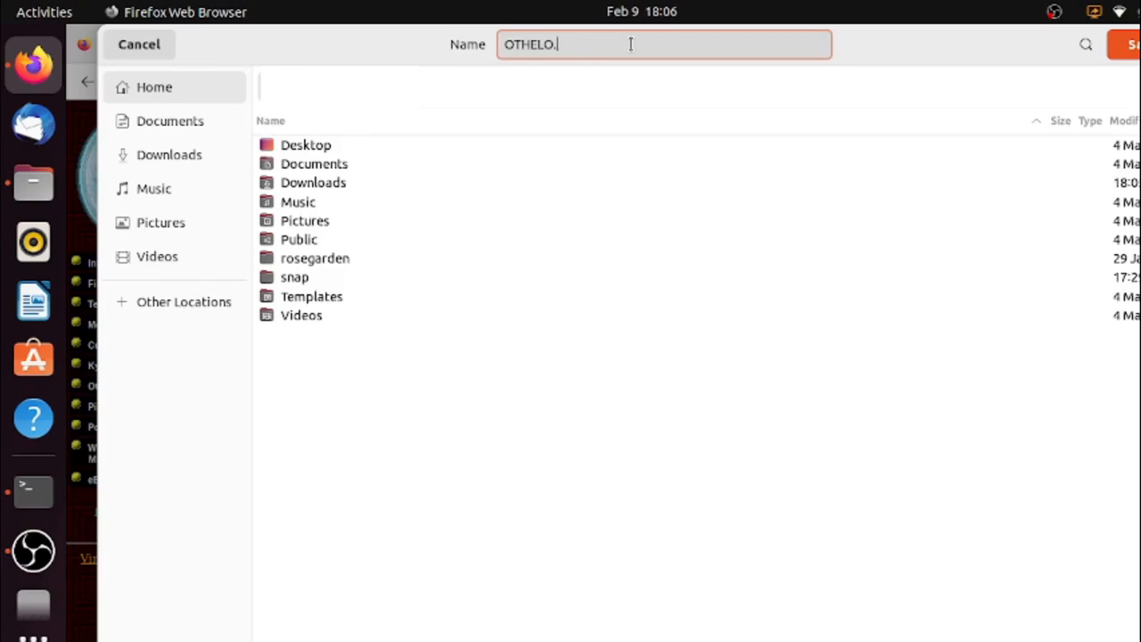
text(DO)
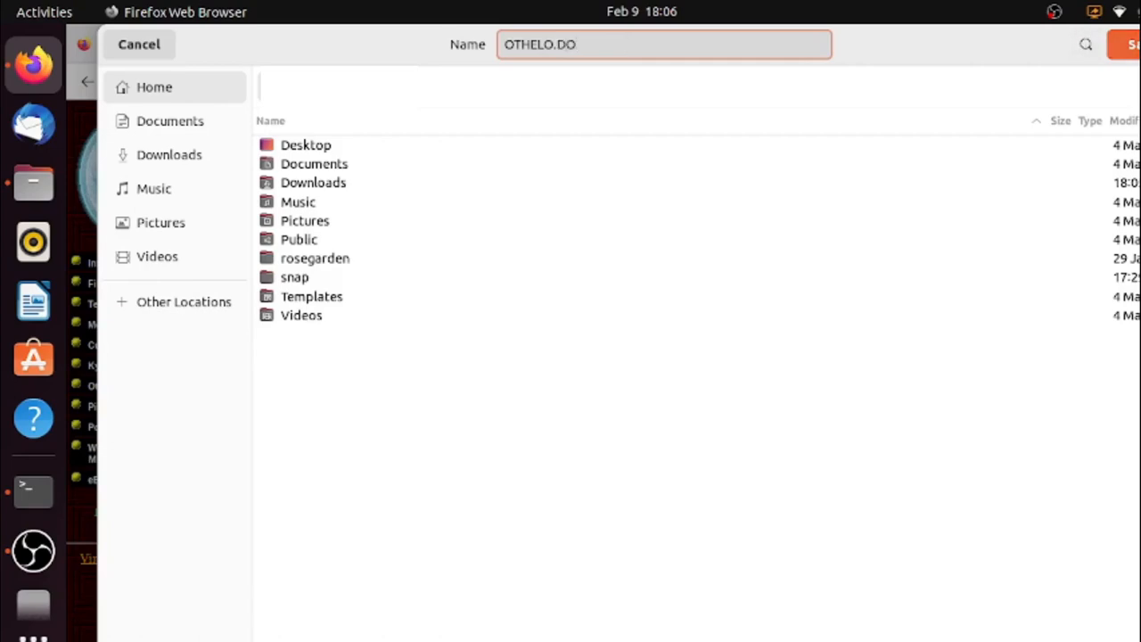
click(139, 43)
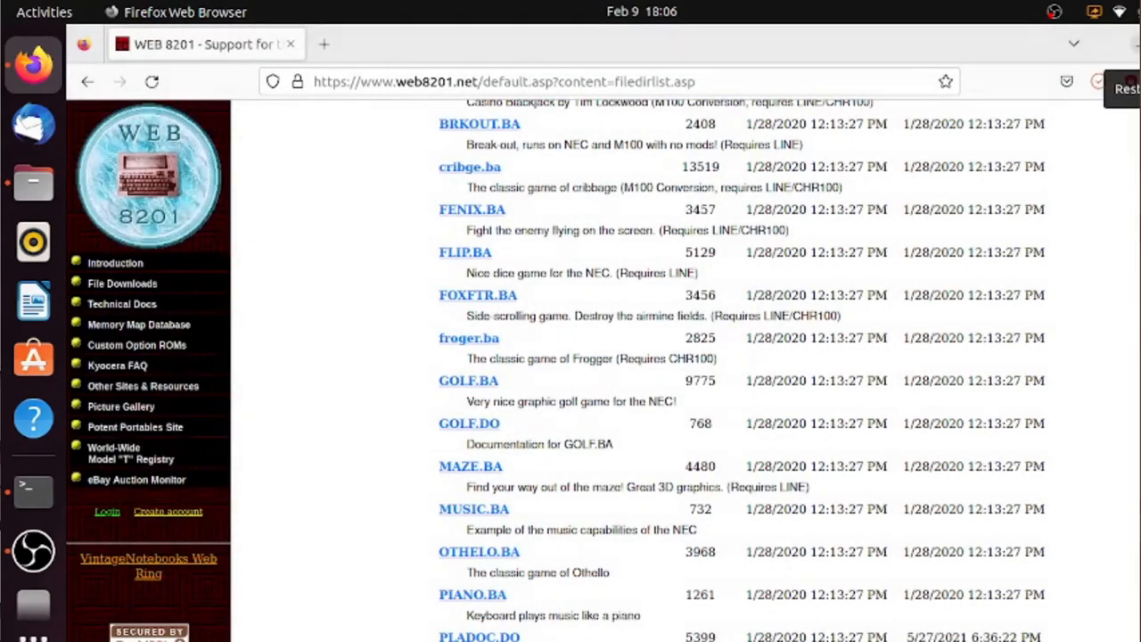